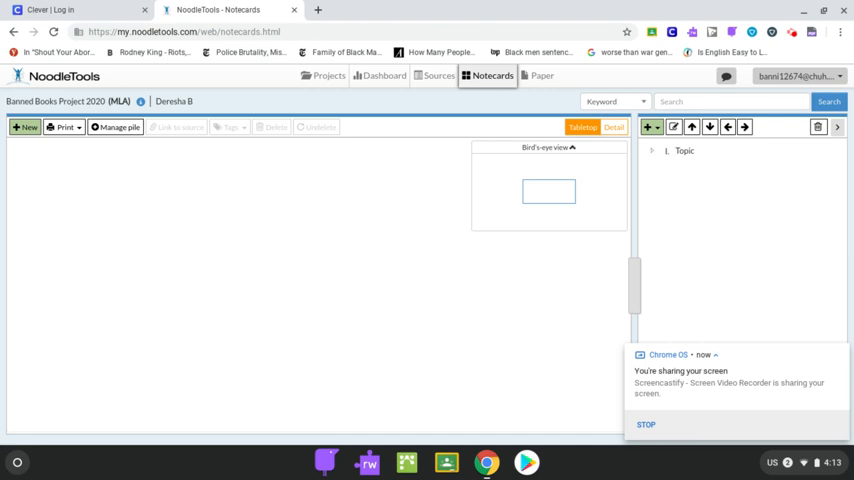
mouse_move(420, 128)
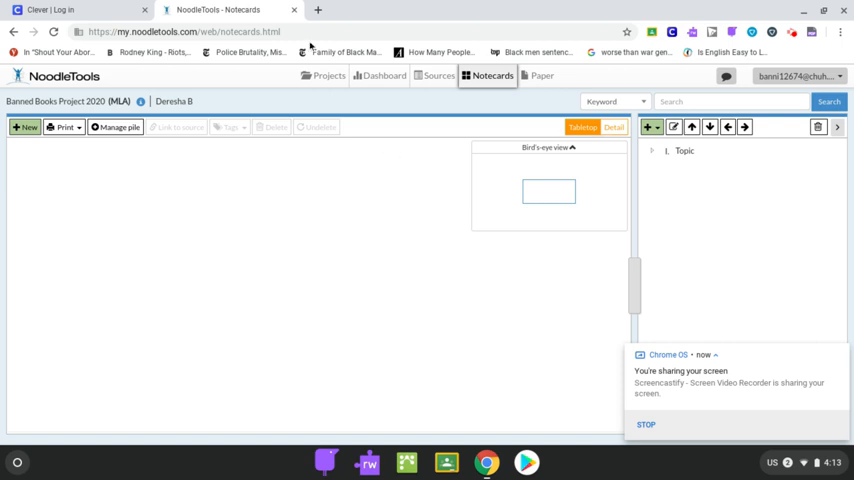
Go to the projects list showing Banned Books Project 2020 and Are Zoos Needed?
click(329, 75)
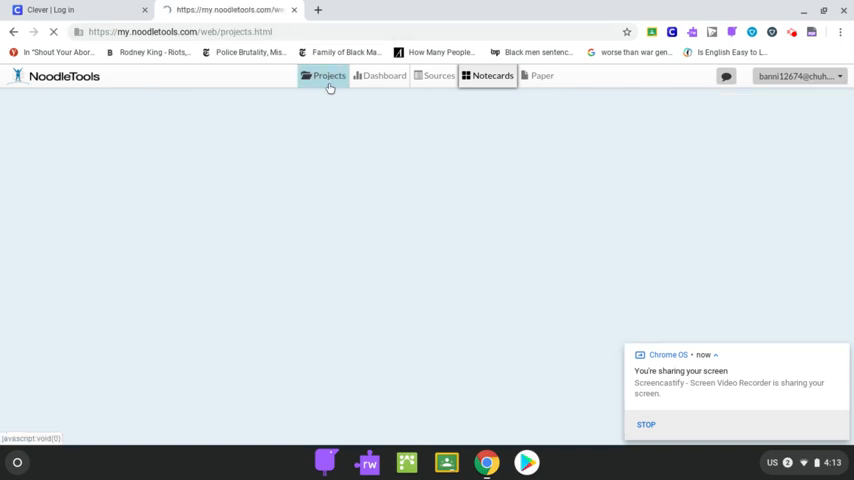
click(329, 75)
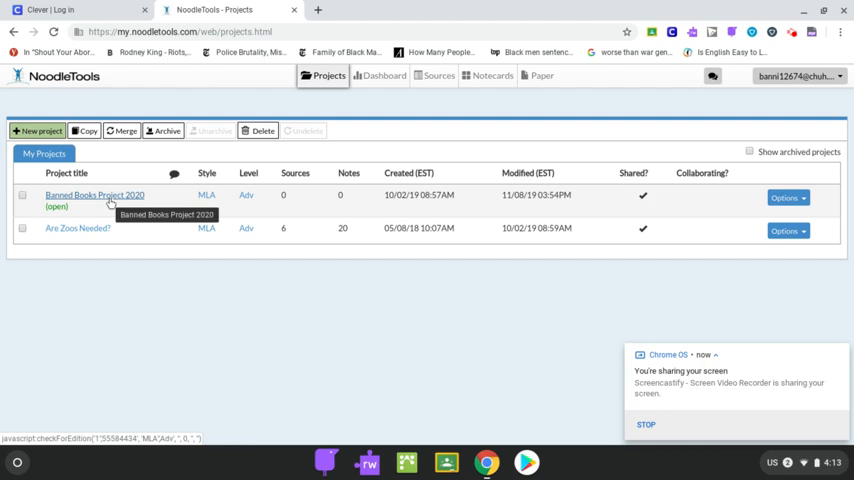
Open Banned Books Project 2020's dashboard and then its notecards page.
click(384, 75)
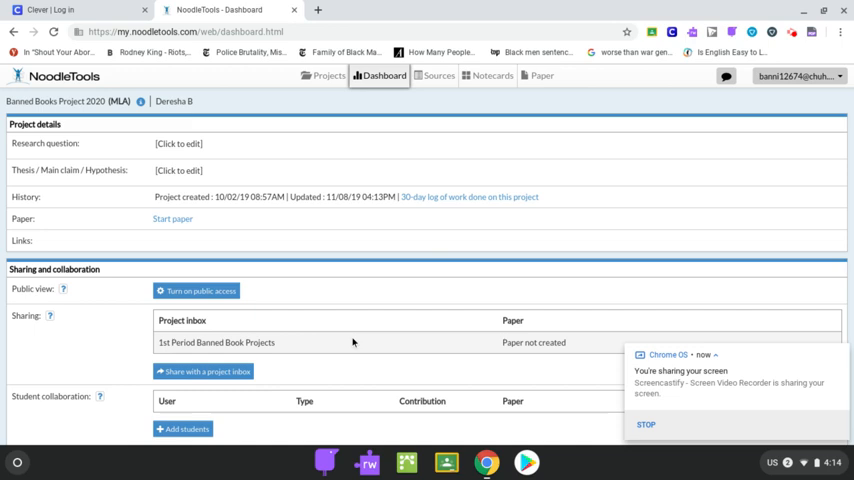
mouse_move(349, 347)
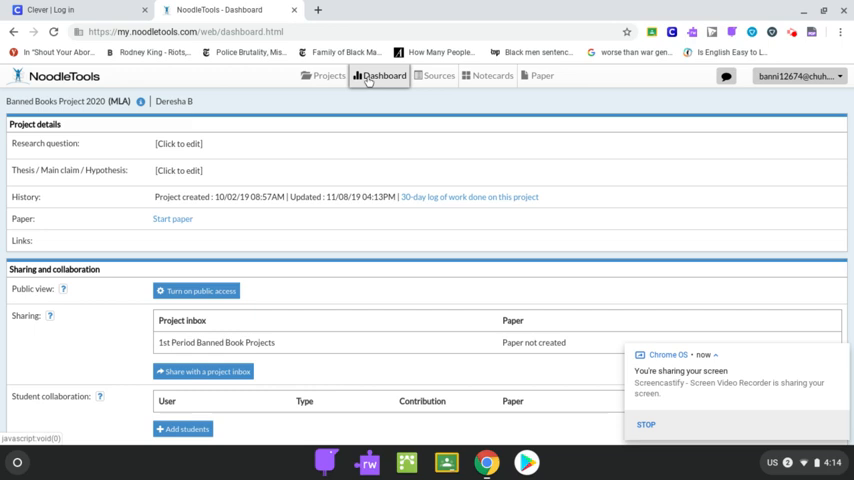
click(492, 75)
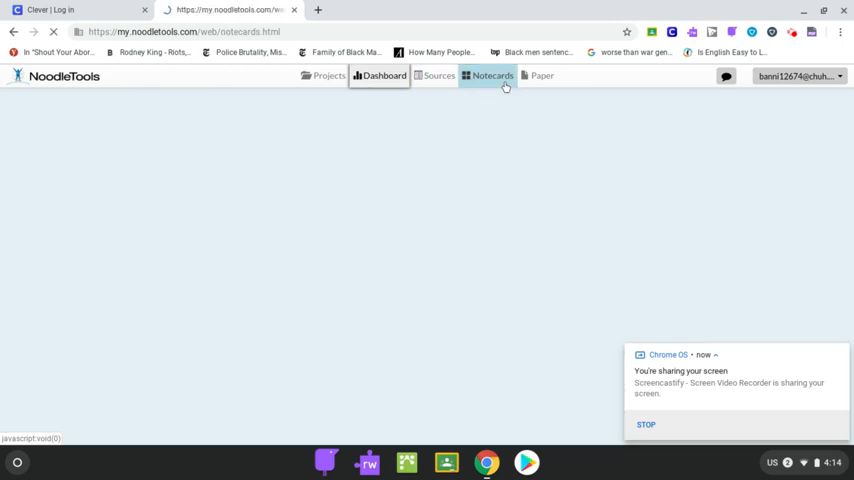
Create a new notecard prefilled with the T.I.E.R.S. outline template.
click(492, 75)
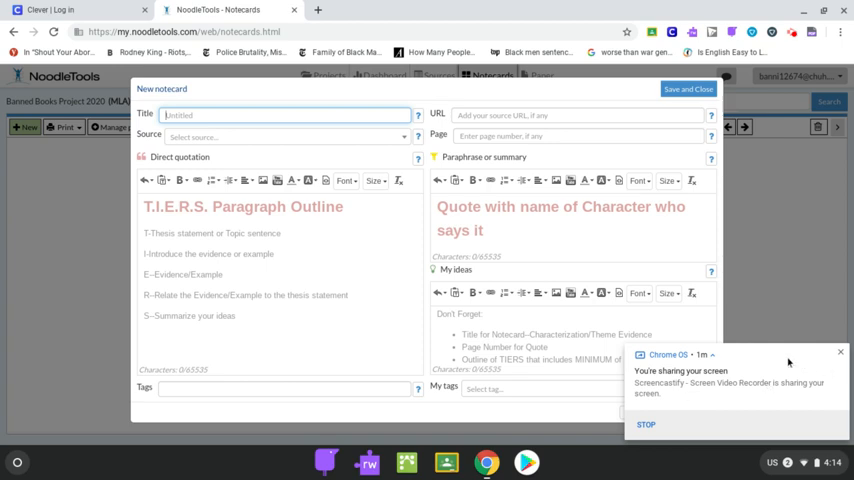
mouse_move(790, 378)
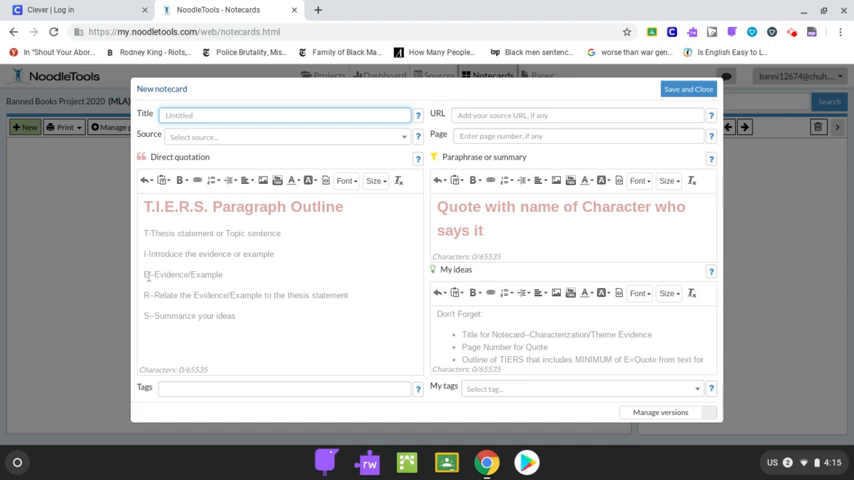
mouse_move(382, 274)
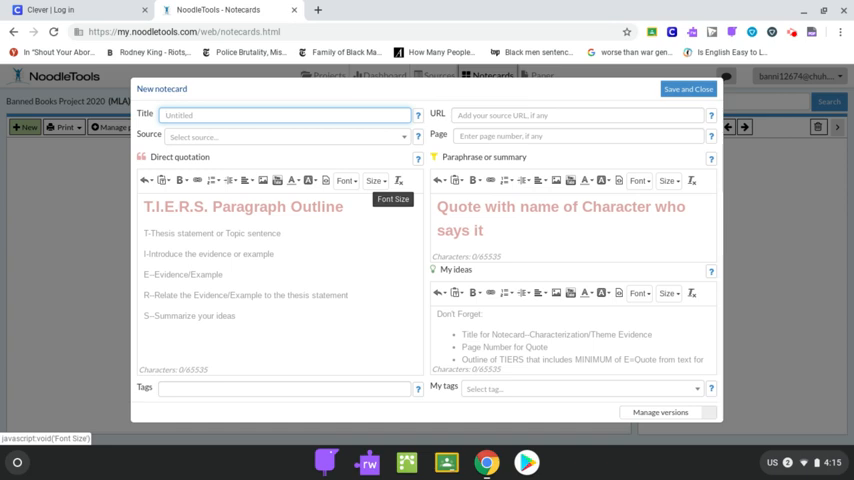
Enter the title 'Characterization: Daisy--Shallow' and move to the Page field.
text(Characterization: Daisy)
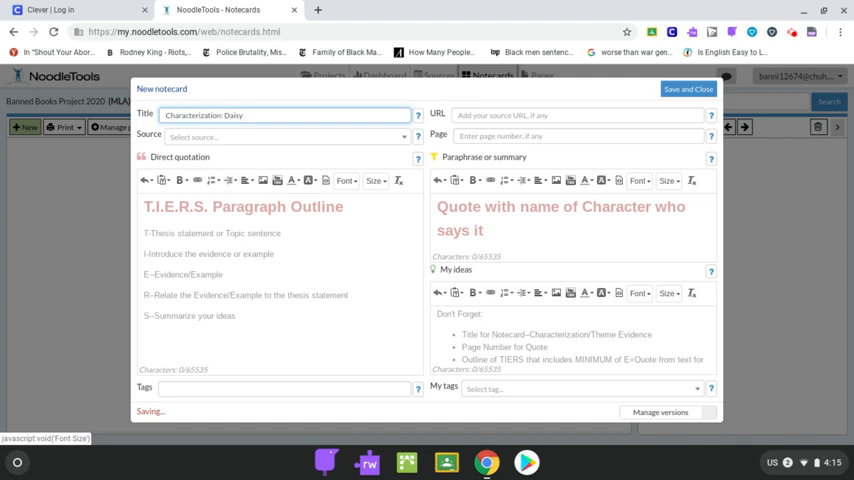
text(--Shallow)
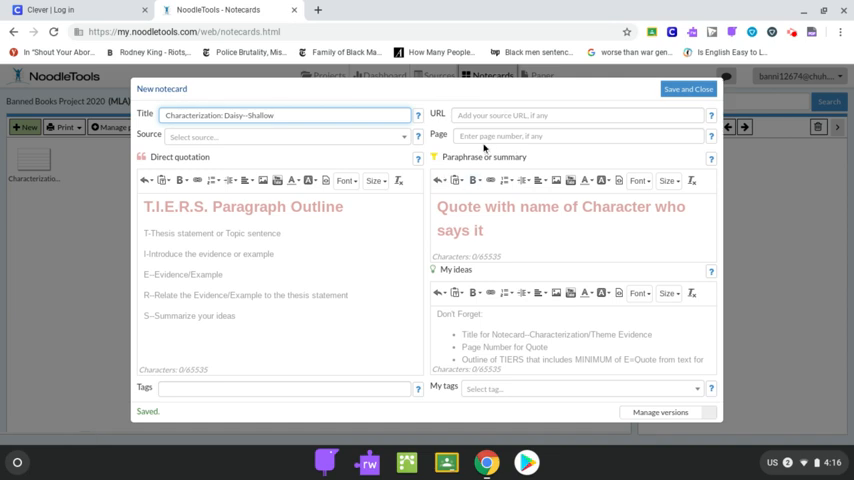
click(578, 135)
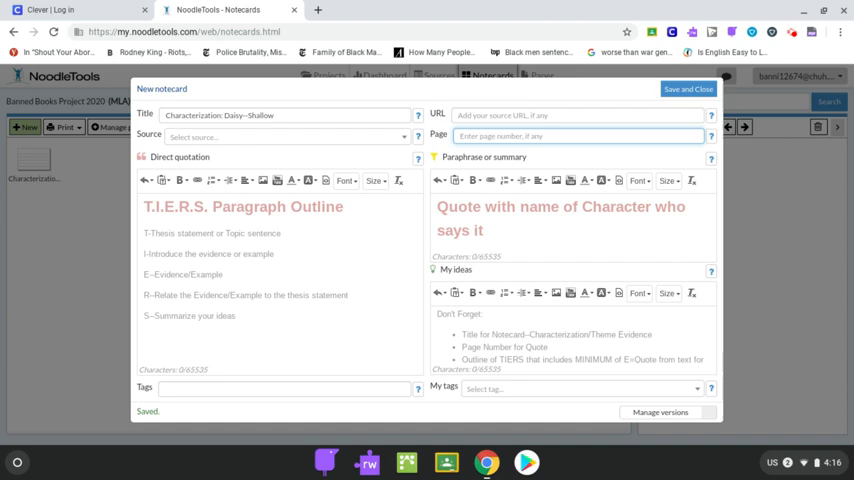
Enter 17 as the notecard's page number.
text(17)
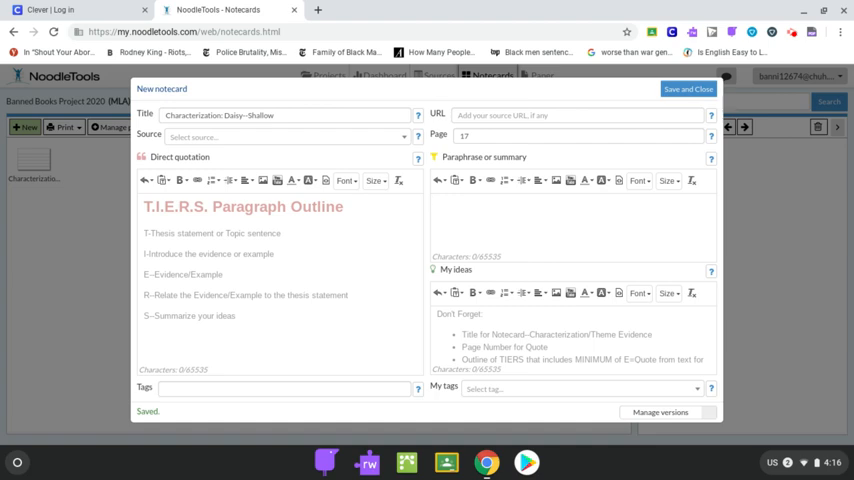
Type "Sophisticated--God, I'm sophisticated!?" Daisy in the paraphrase box, then begin the quotation field.
text("S)
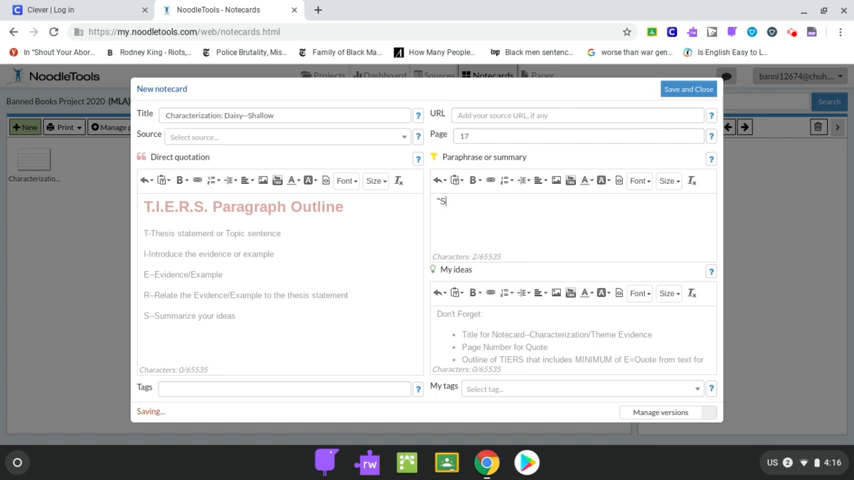
text(ophisticated-)
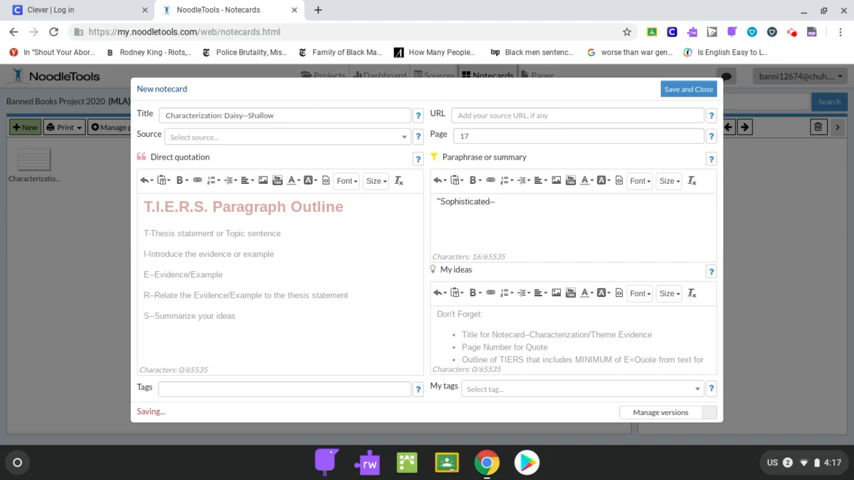
text(-God,)
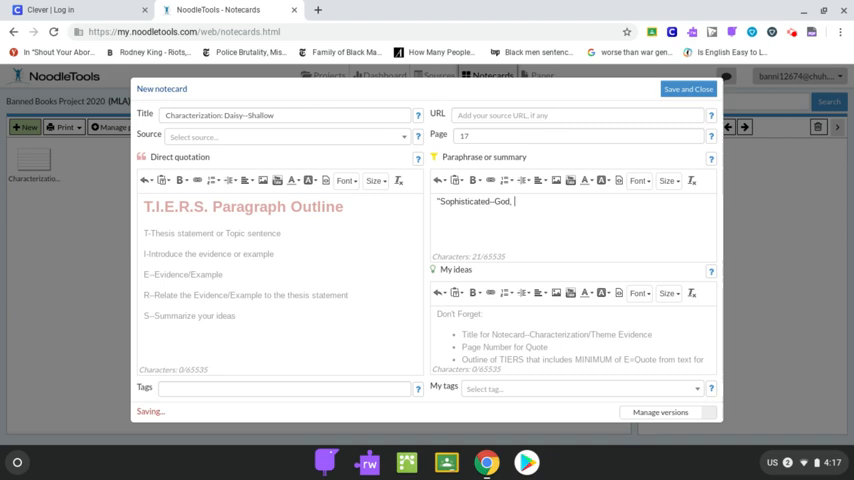
text(I'm So)
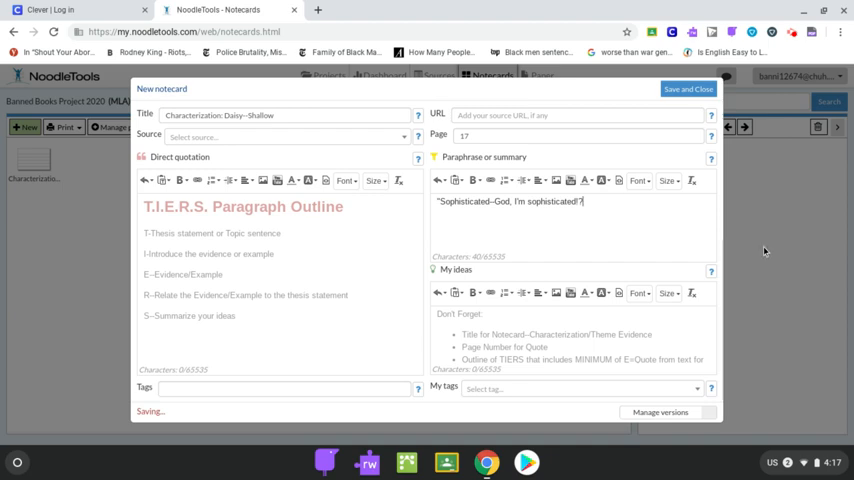
text(!)
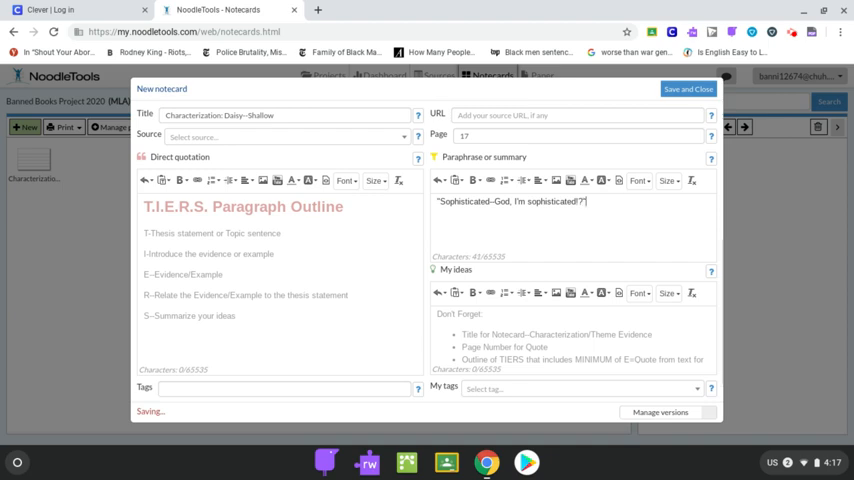
text(Daisy)
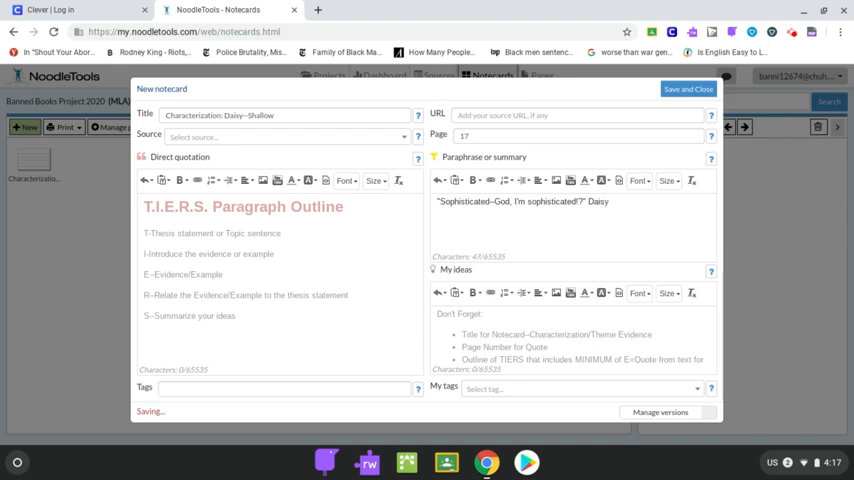
mouse_move(294, 324)
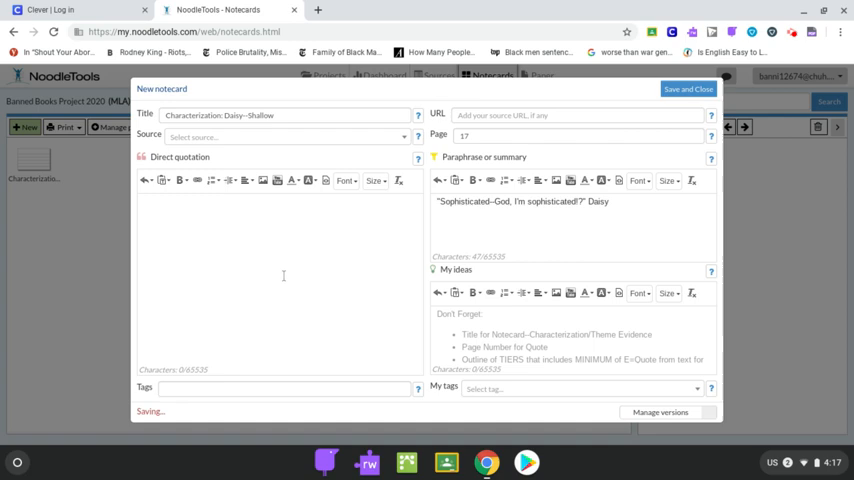
text(T)
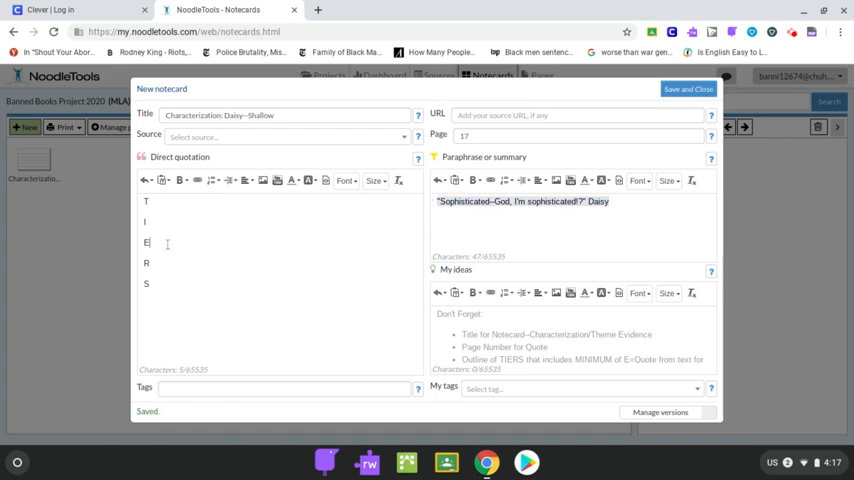
Put Daisy's quote on the E line and begin the R line with 'This'.
text("Sophisticated--God, I'm sophisticated!?" Daisy)
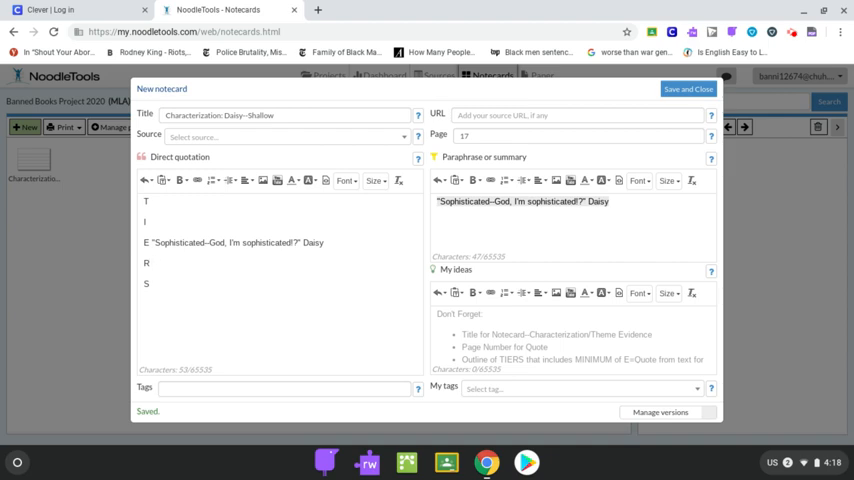
text(THis)
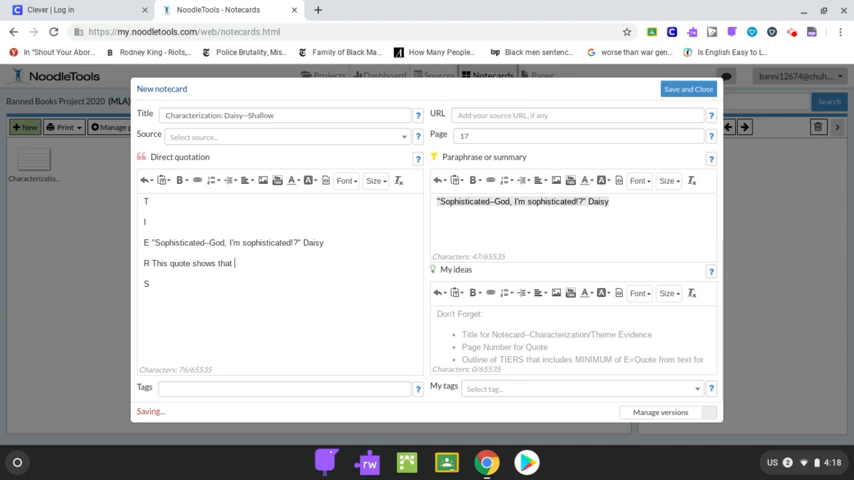
Write on the R line that Daisy thinks highly of herself, later you see how….
text(D)
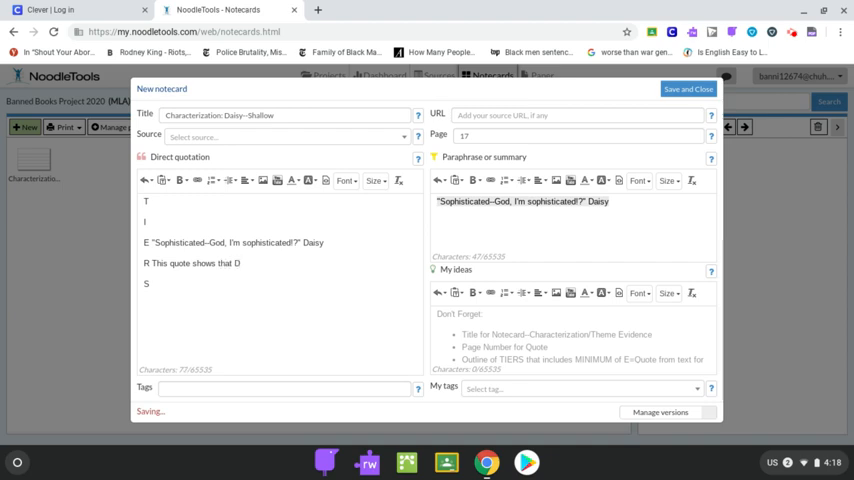
text(aisy)
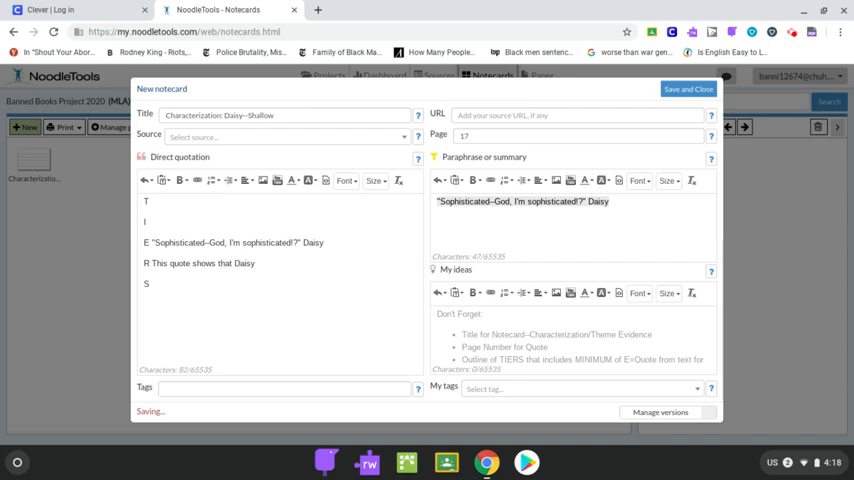
text(thinks)
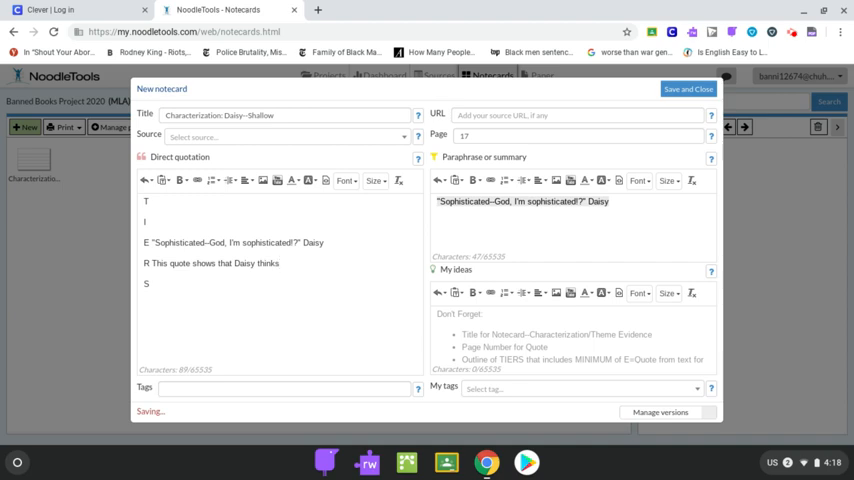
text(highly of herself.)
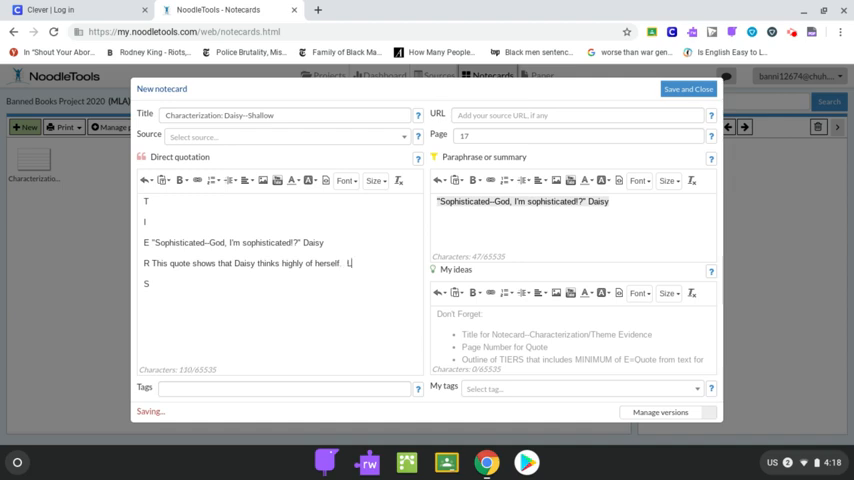
text(Later you)
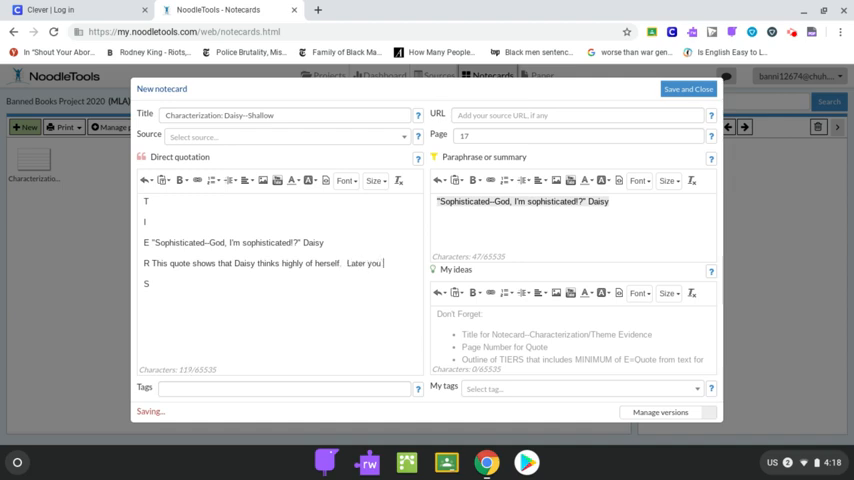
text(see how she i)
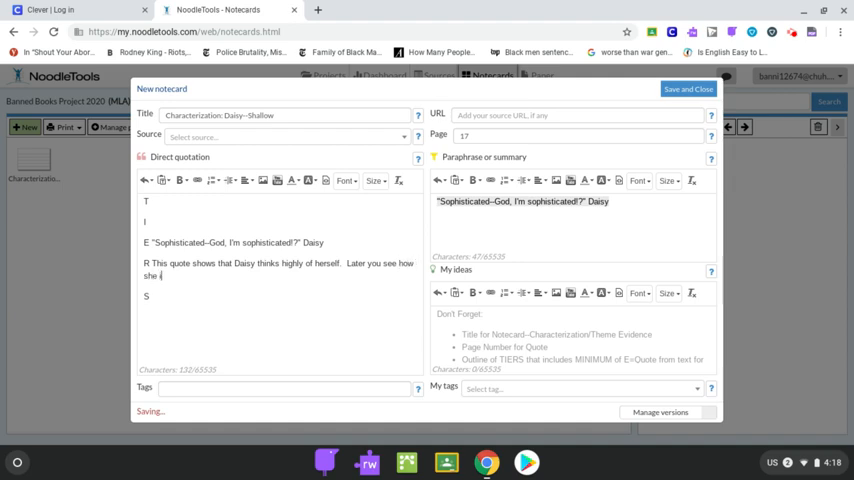
Finish the R line: she only cares how others see her, not actually being good.
text(s only concerned wit)
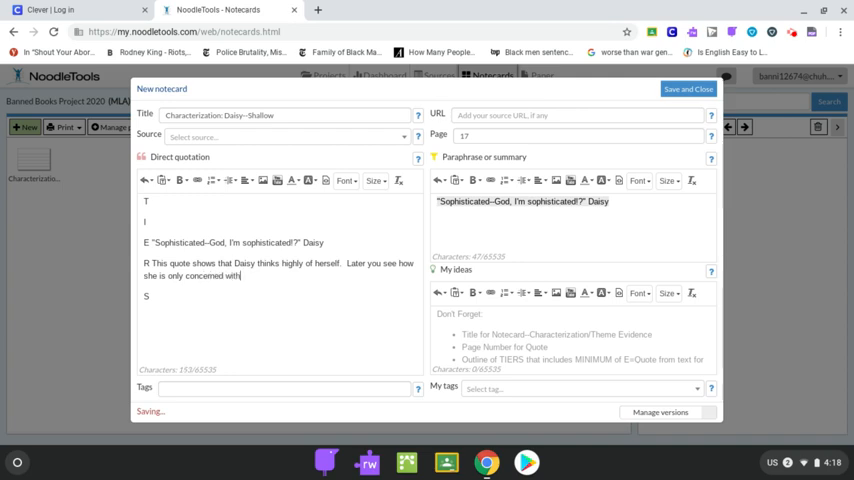
text(how other s)
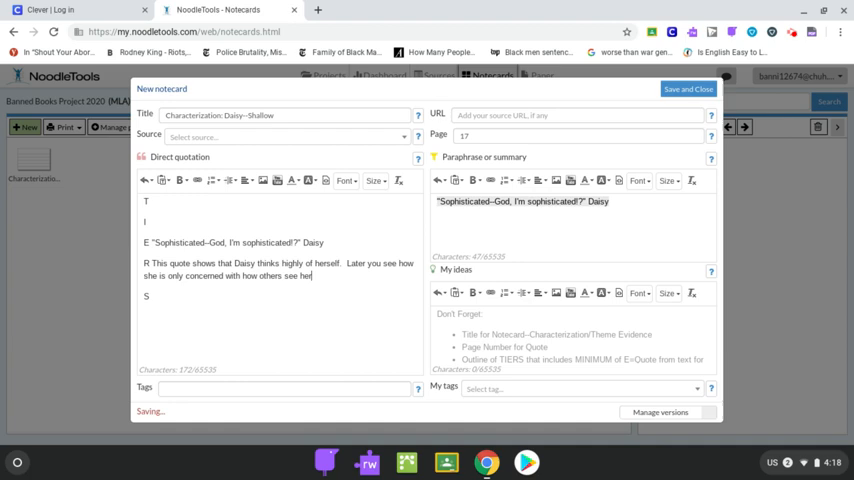
text(and not)
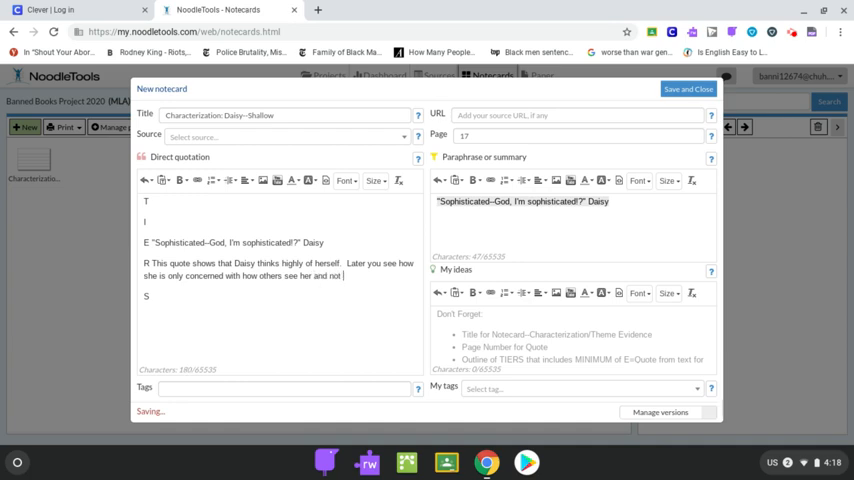
text(actual)
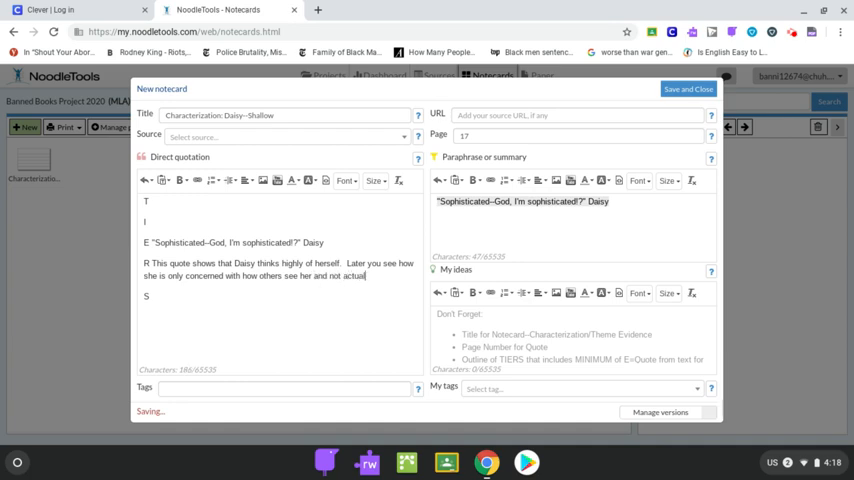
text(being a good person.)
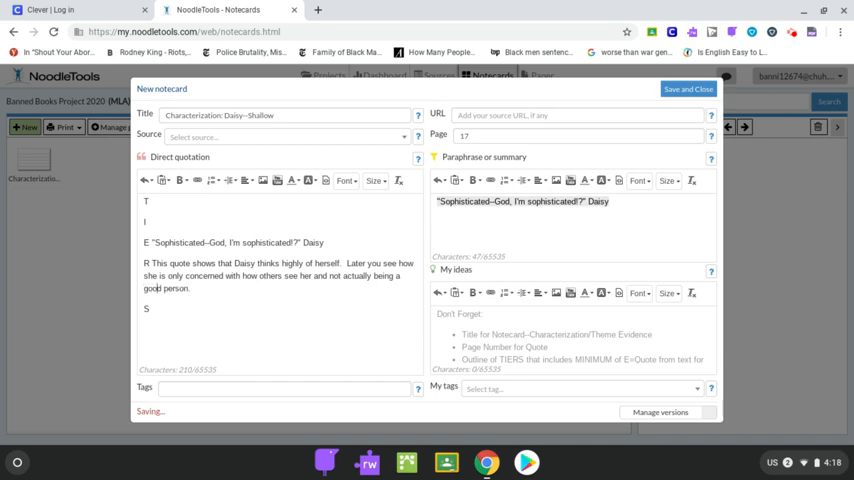
mouse_move(107, 273)
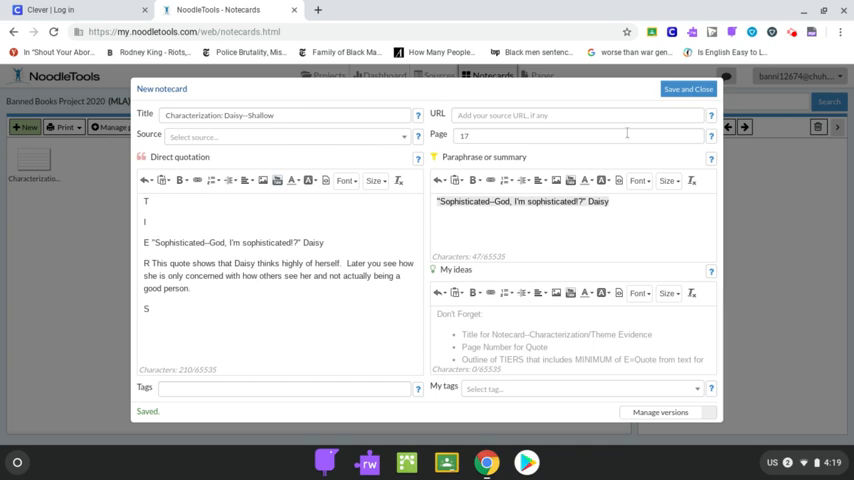
Save and close the notecard, returning to the tabletop, then open the recorder extension's options.
click(688, 89)
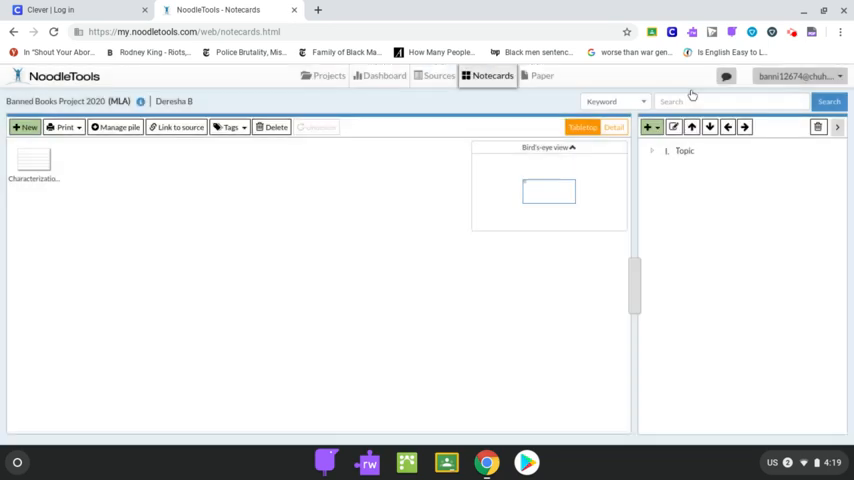
click(32, 160)
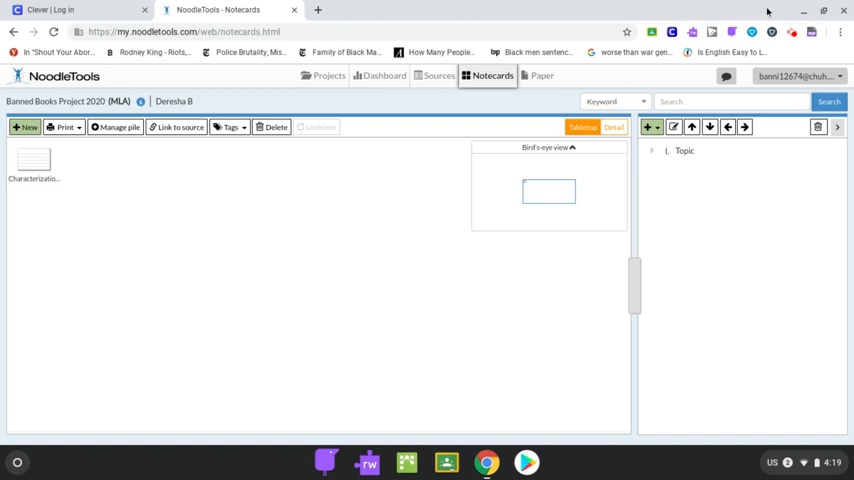
click(791, 32)
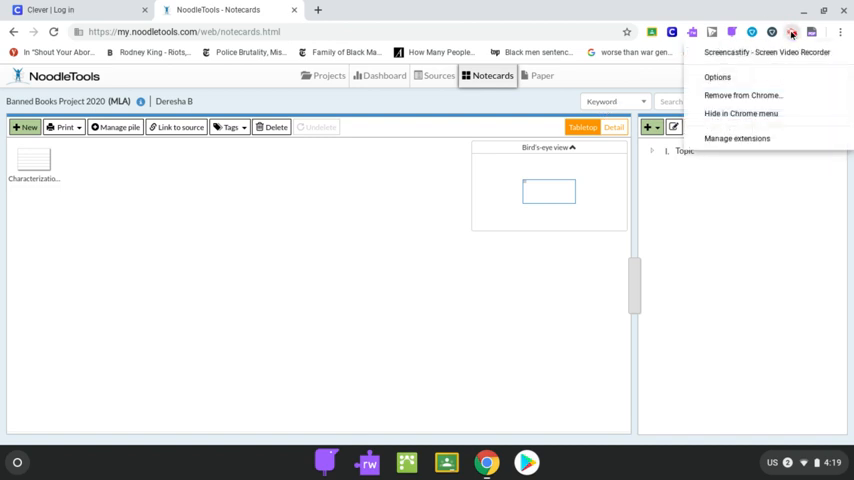
Dismiss the recorder menu and show the ChromeOS status and notifications panel.
click(767, 52)
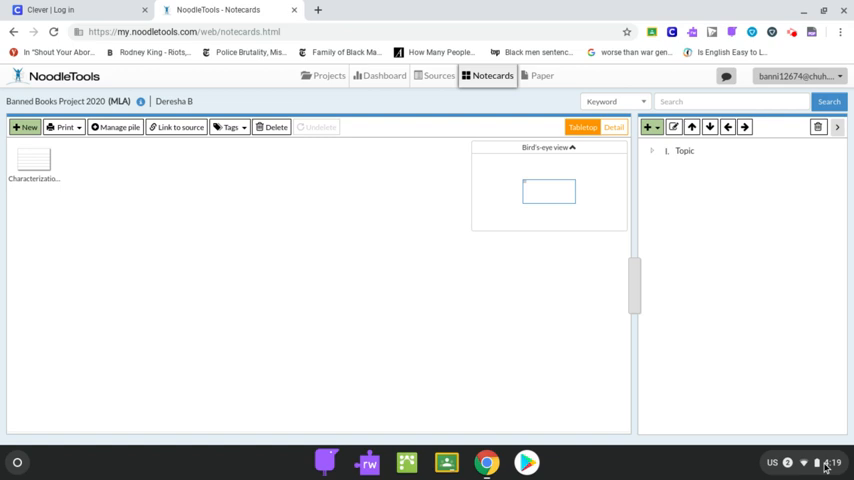
click(790, 462)
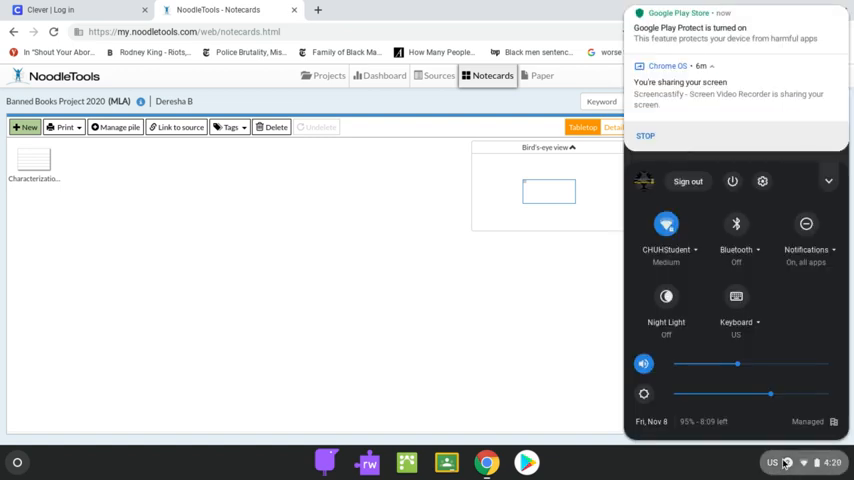